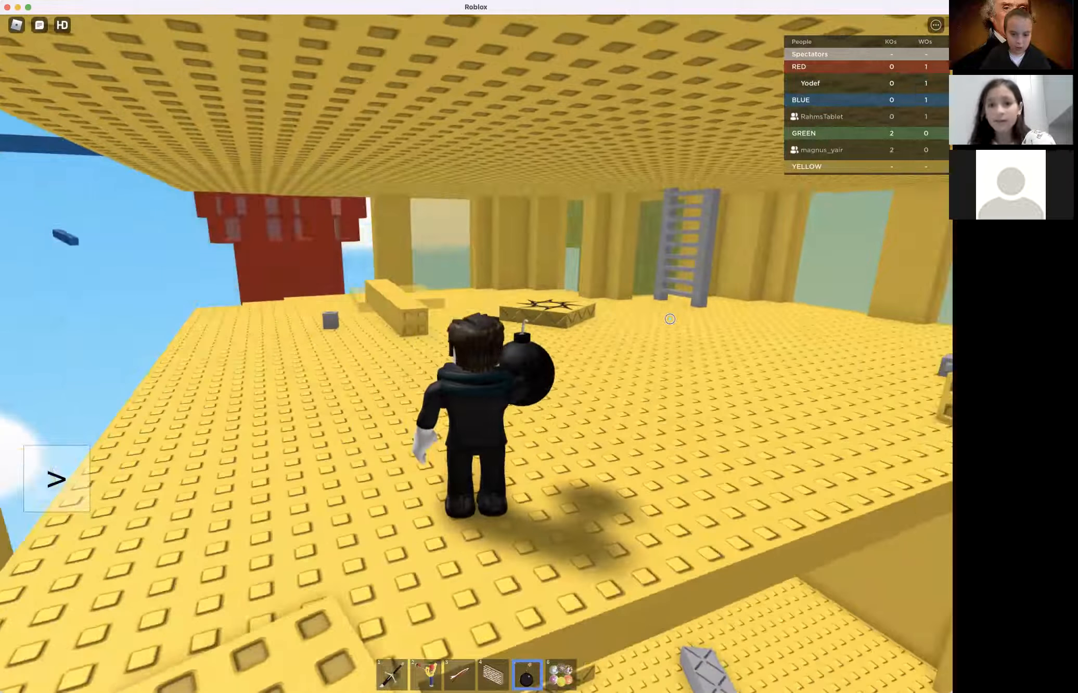
# - Fight on the red team beside a teammate, defending the red base until red leads with 6 KOs
pyautogui.click(669, 319)
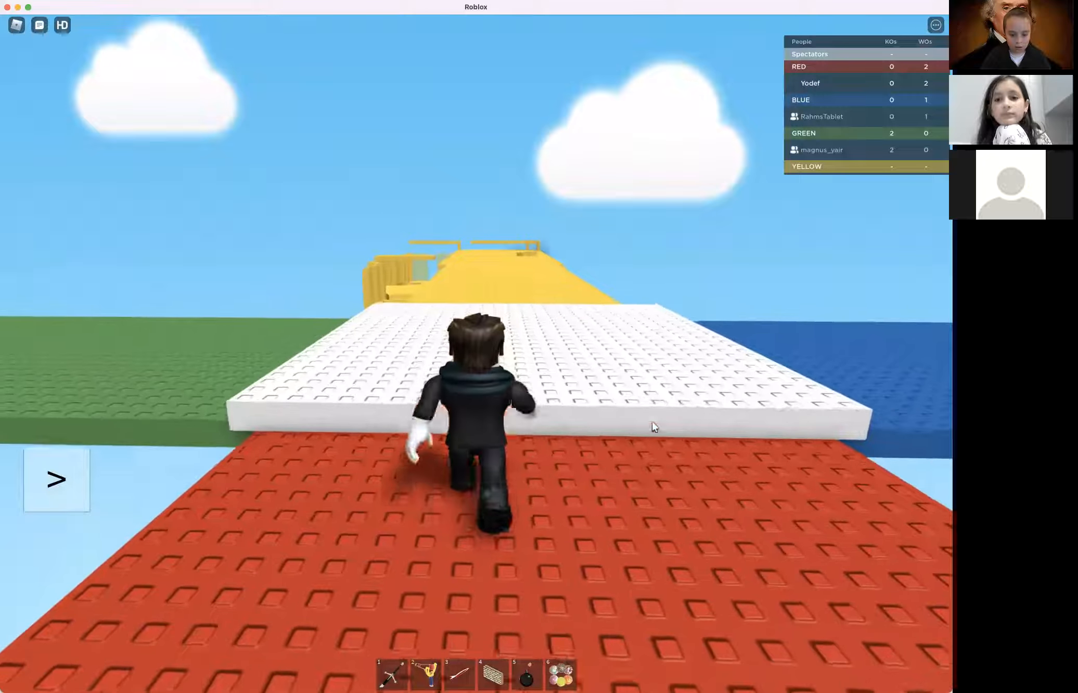
pyautogui.press('w')
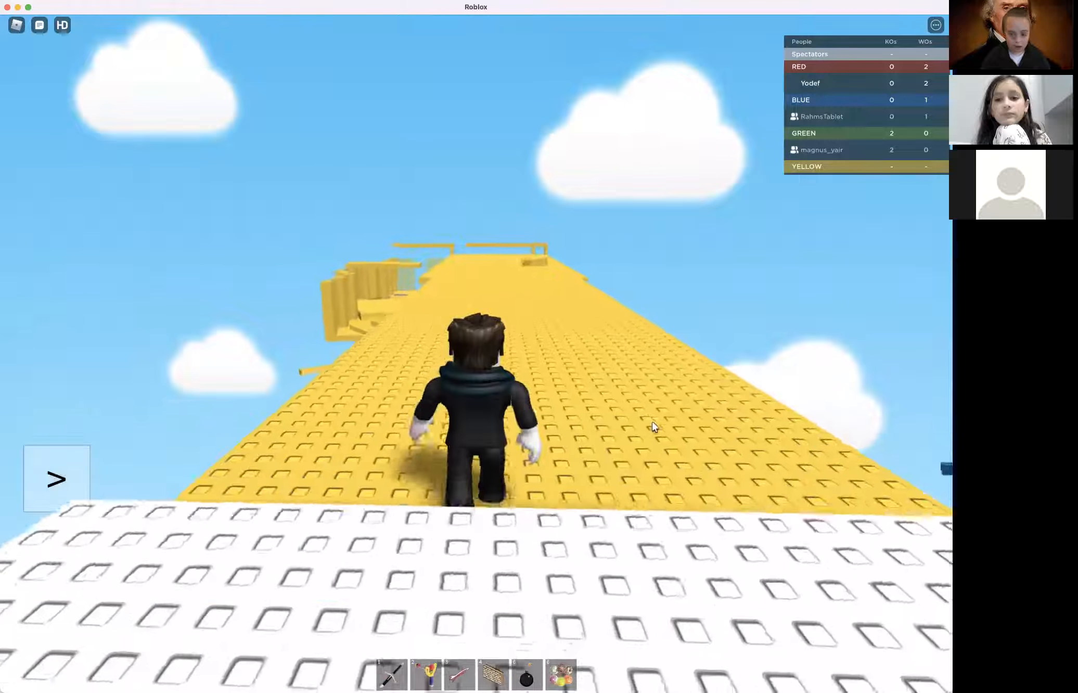
pyautogui.click(526, 674)
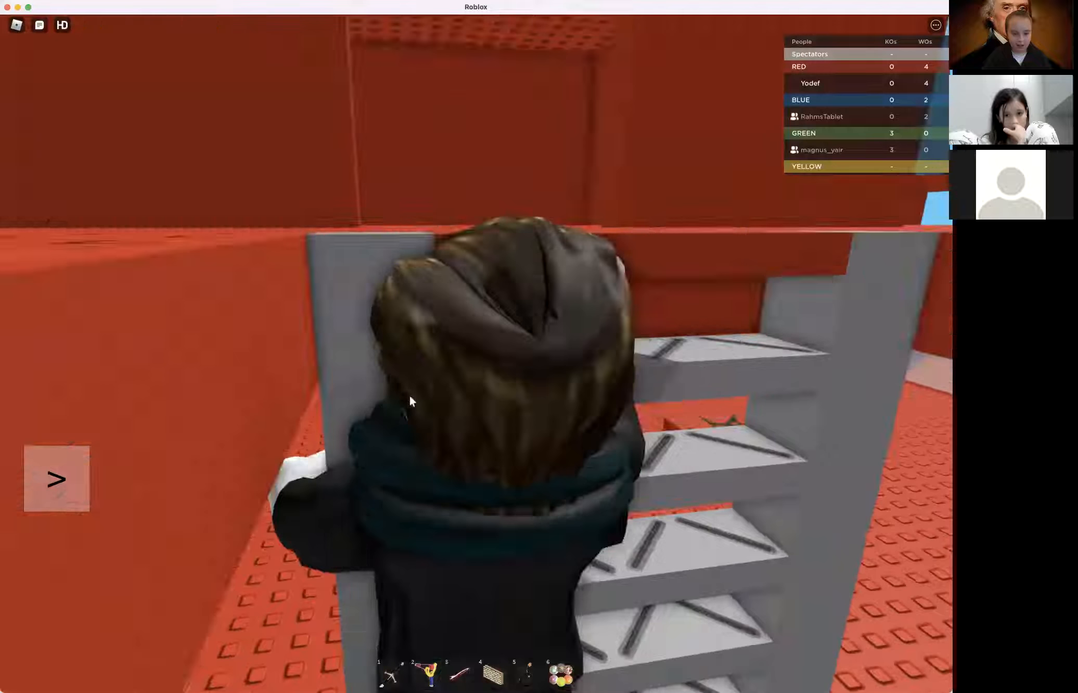
pyautogui.press('w')
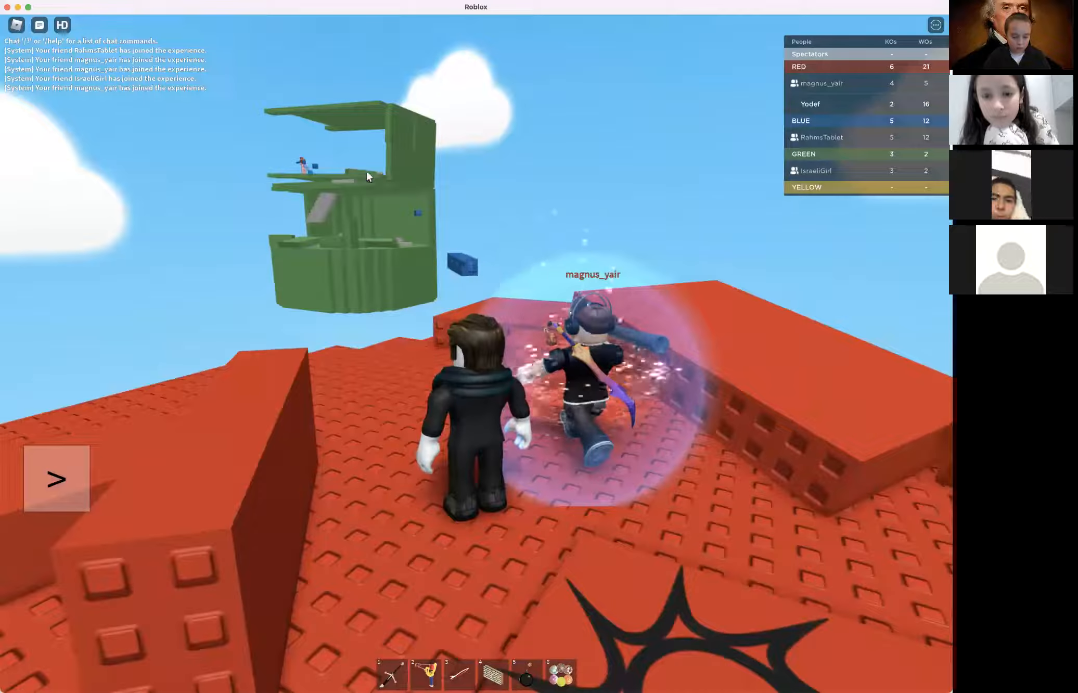
# - Equip the rocket launcher from tool slot 3 while floating as a Spectator
pyautogui.click(458, 673)
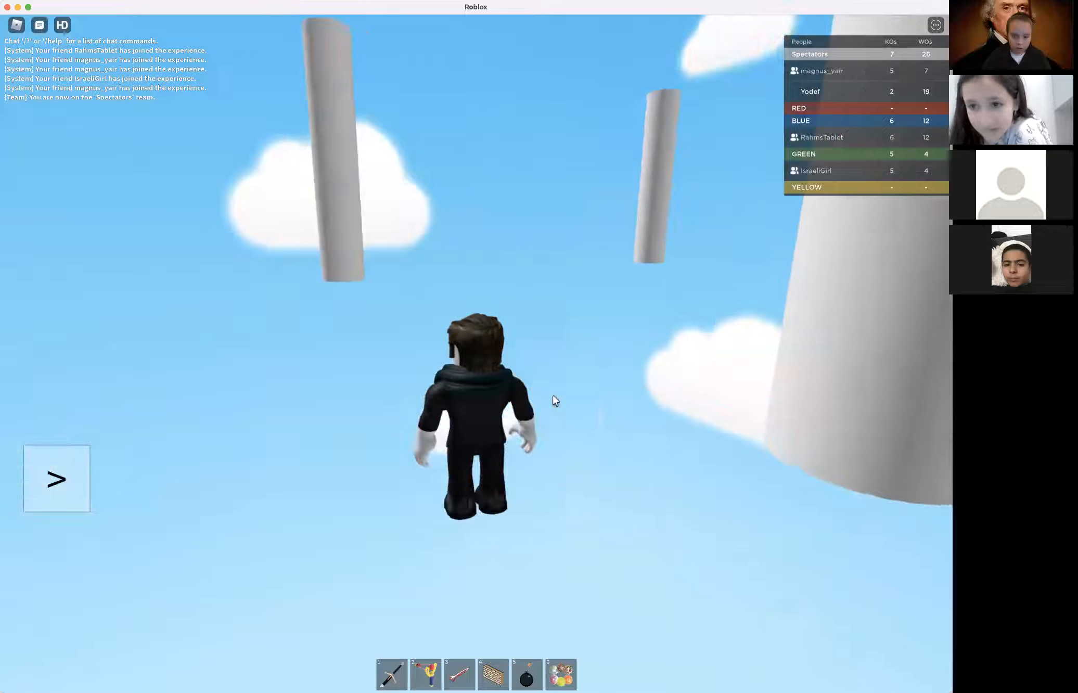
pyautogui.click(458, 673)
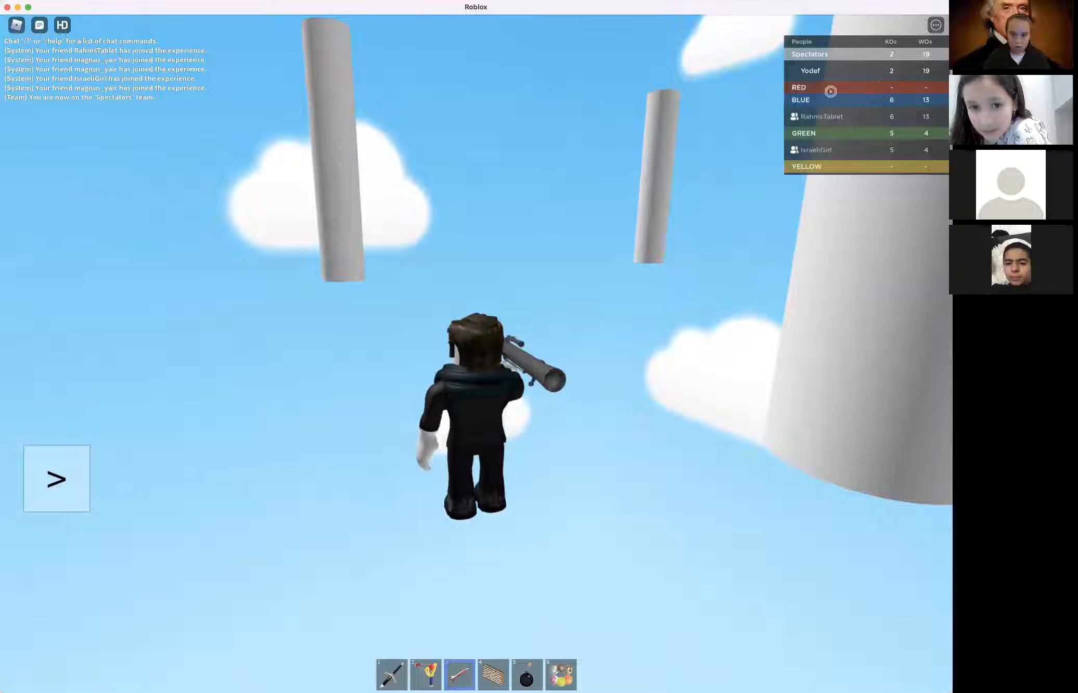